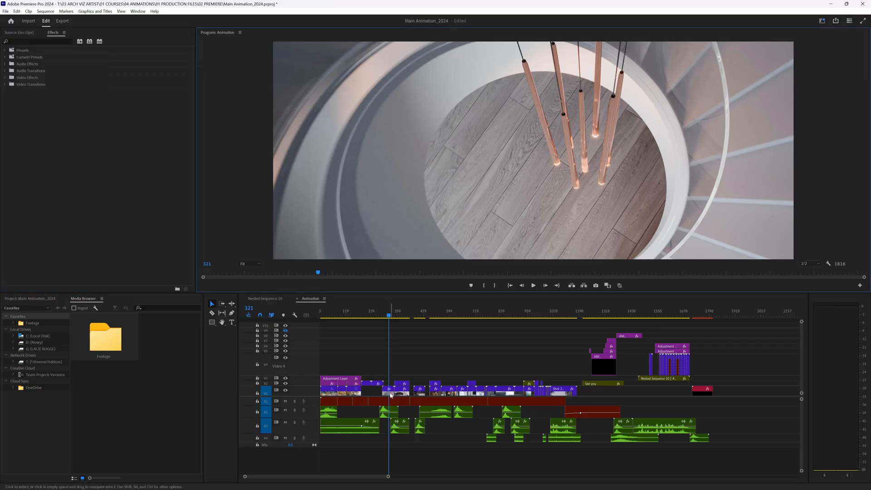
Browse the Premiere Pro page and bring up the Creative Cloud plans: Premiere Pro US$22.99/mo, All Apps US$59.99/mo.
right_click(389, 393)
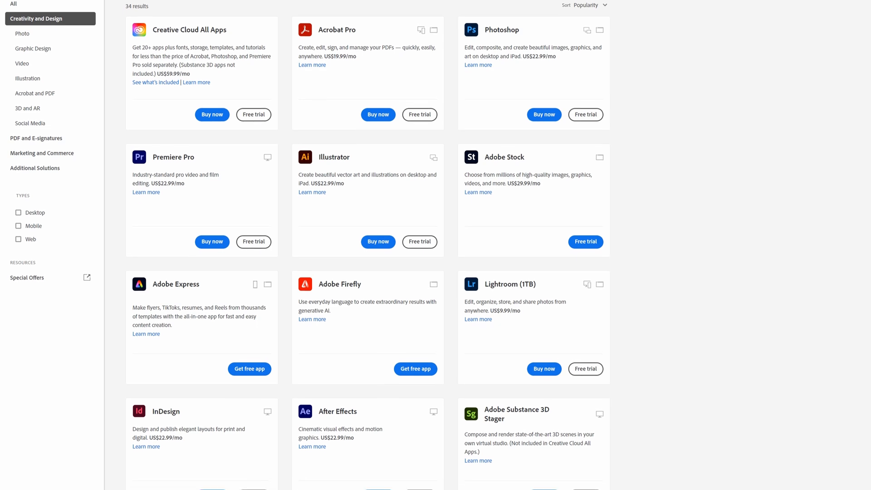
scroll("down", 3)
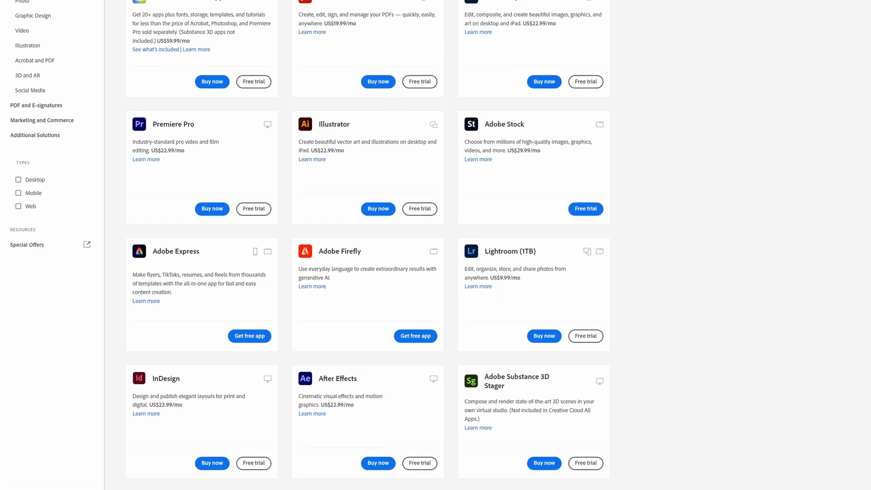
scroll("down", 3)
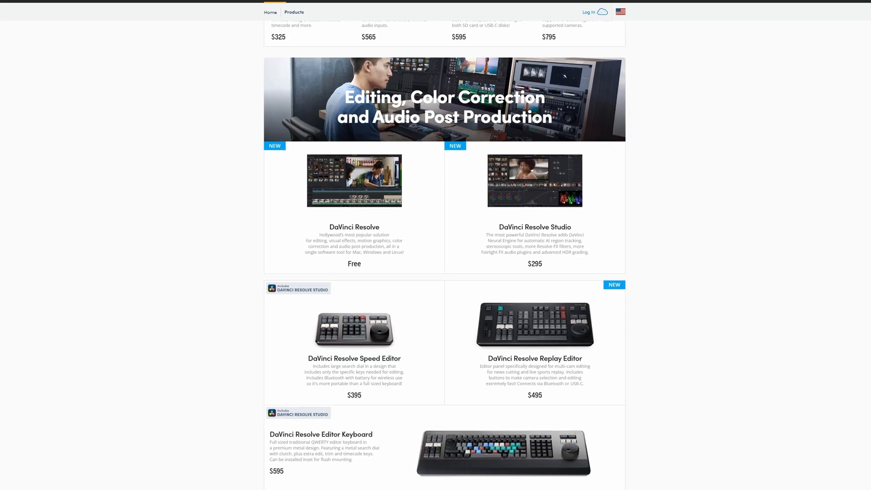
scroll("down", 3)
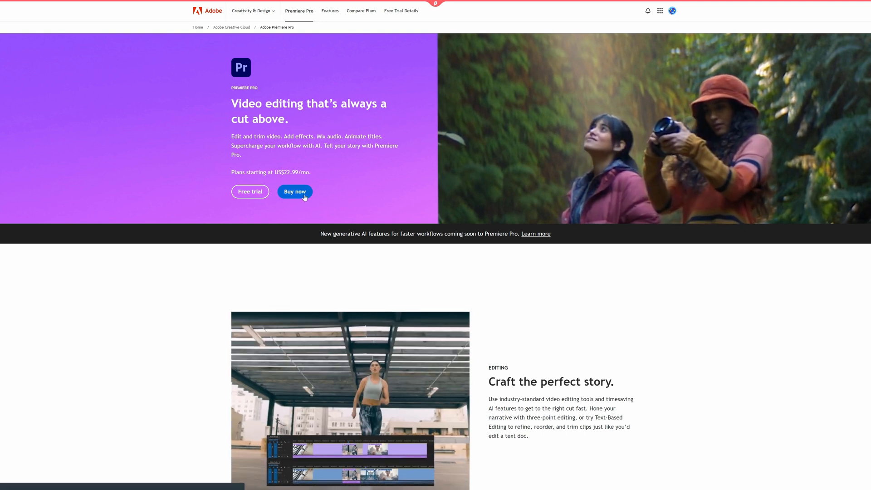
left_click(294, 191)
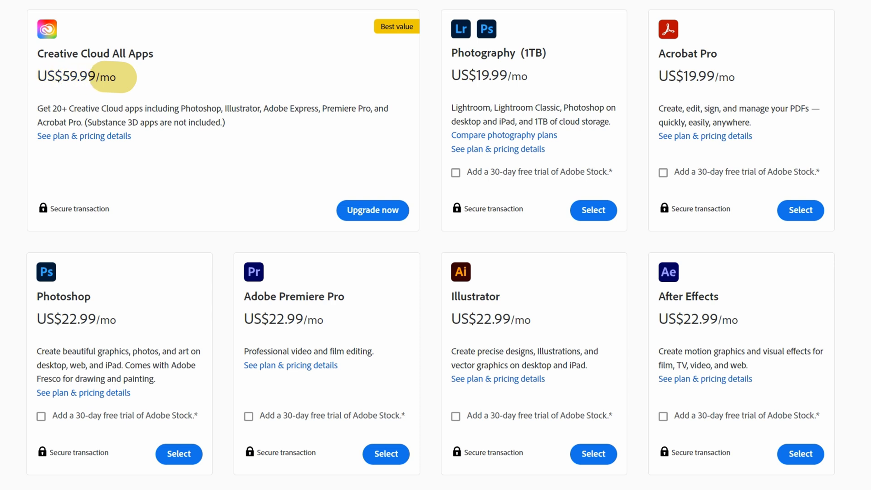
left_click(327, 361)
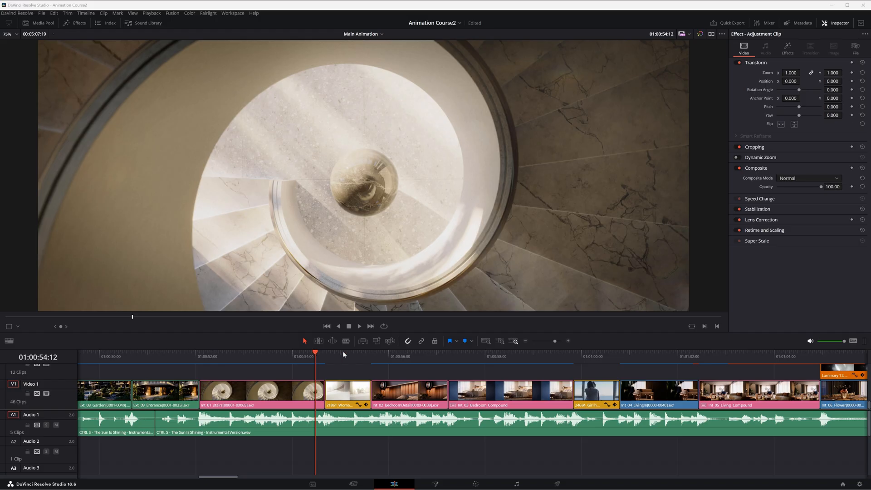
left_click(403, 356)
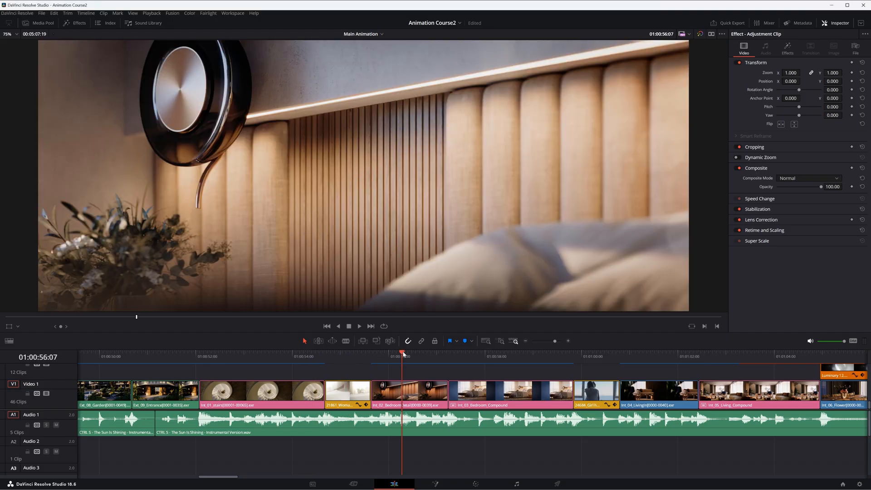
left_click(595, 355)
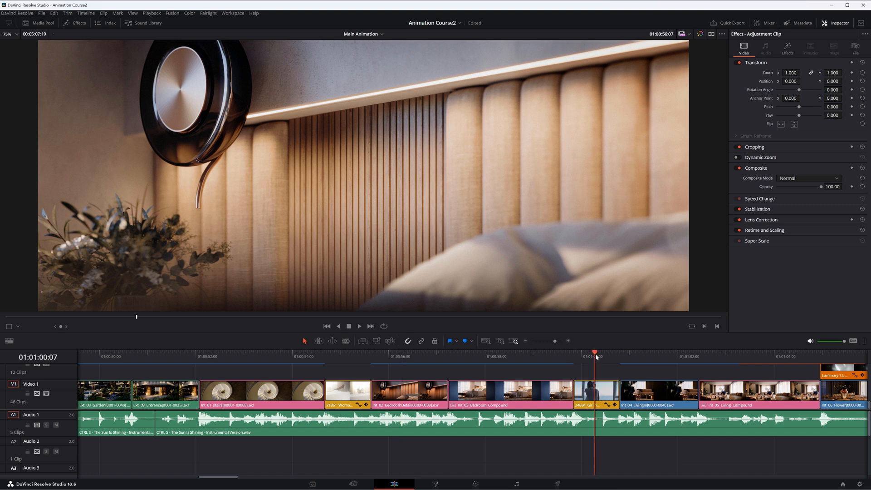
left_click(690, 354)
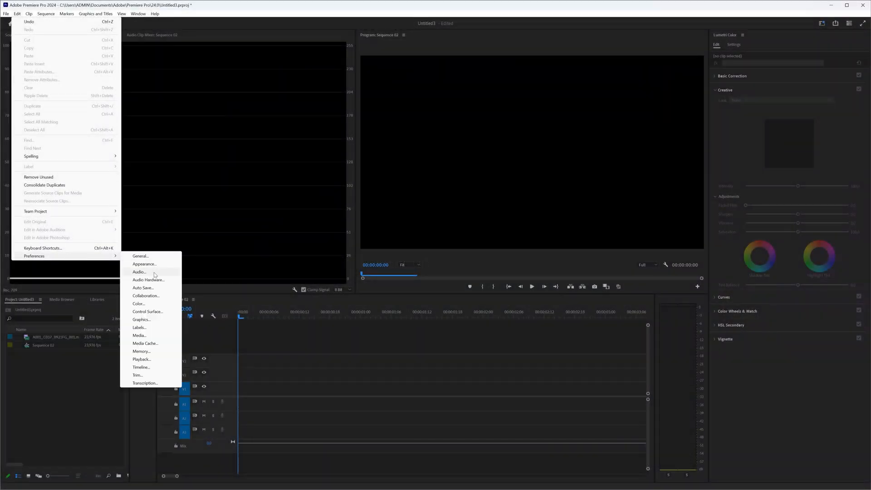
Show the Auto Save preferences with automatic project saving enabled and a version limit.
left_click(142, 288)
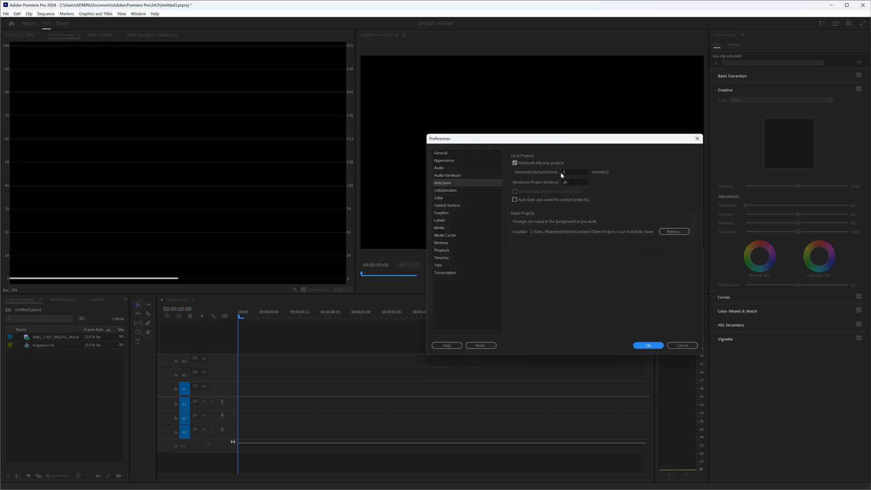
mouse_move(567, 192)
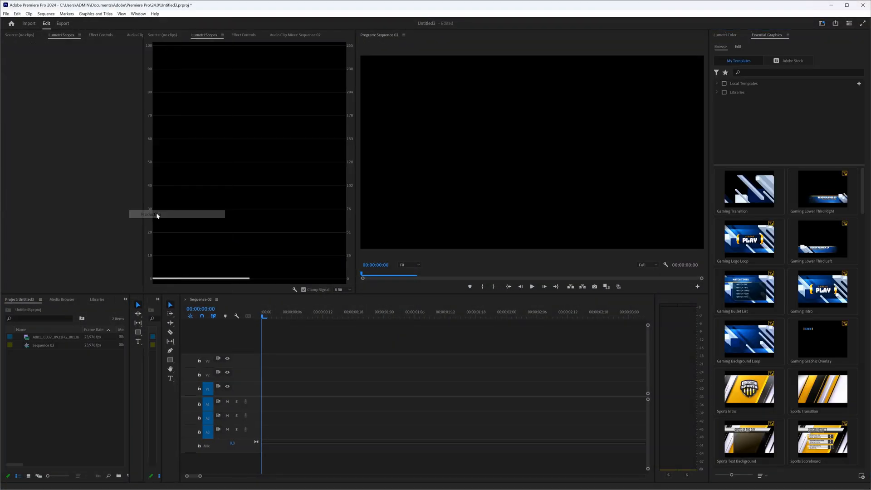
Float the Timecode panel as its own window in the middle, then choose an item from the Window menu.
left_click(138, 13)
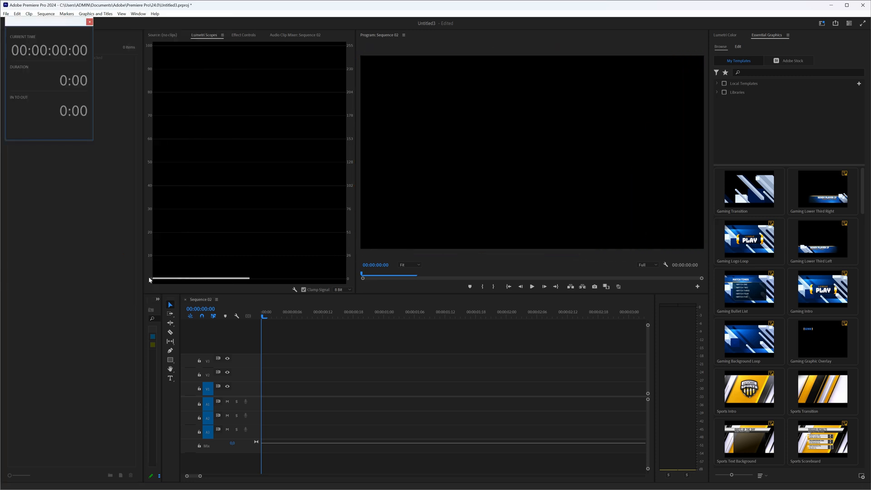
left_click_drag(49, 21, 97, 118)
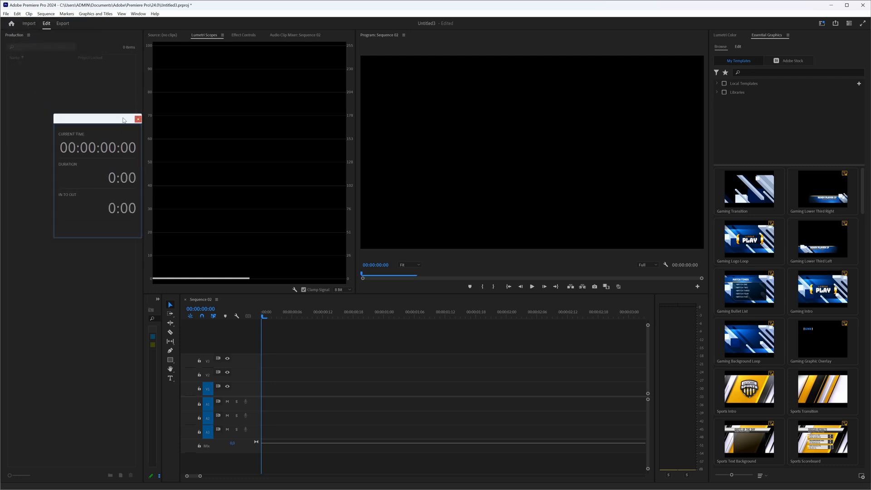
left_click(138, 13)
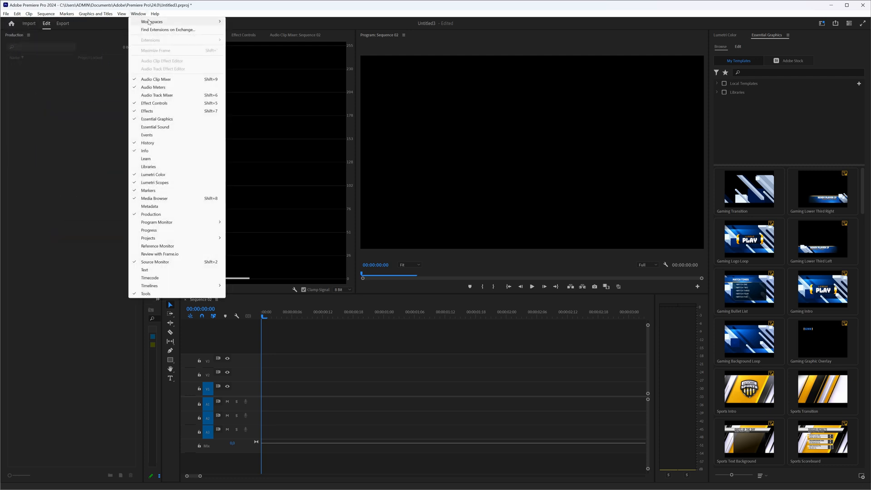
left_click(147, 111)
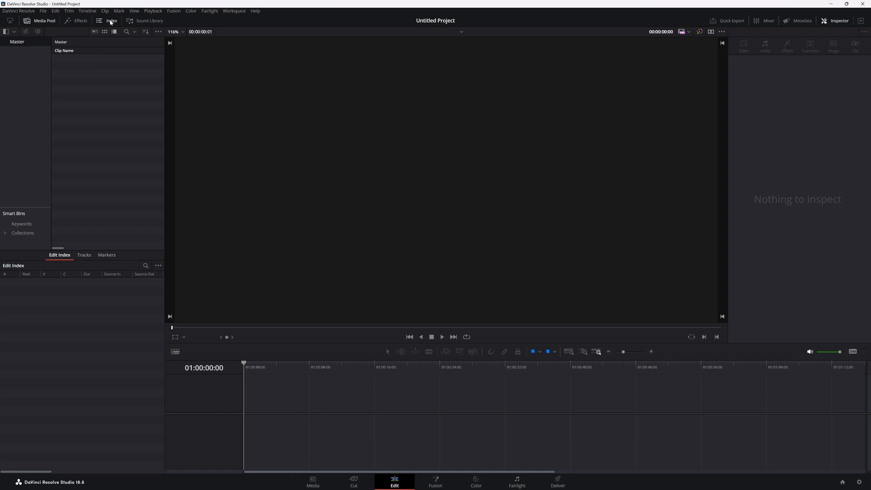
Toggle the Edit page side panels: hide Media Pool and Edit Index, show Metadata, widen the viewer, restore Inspector.
left_click(110, 21)
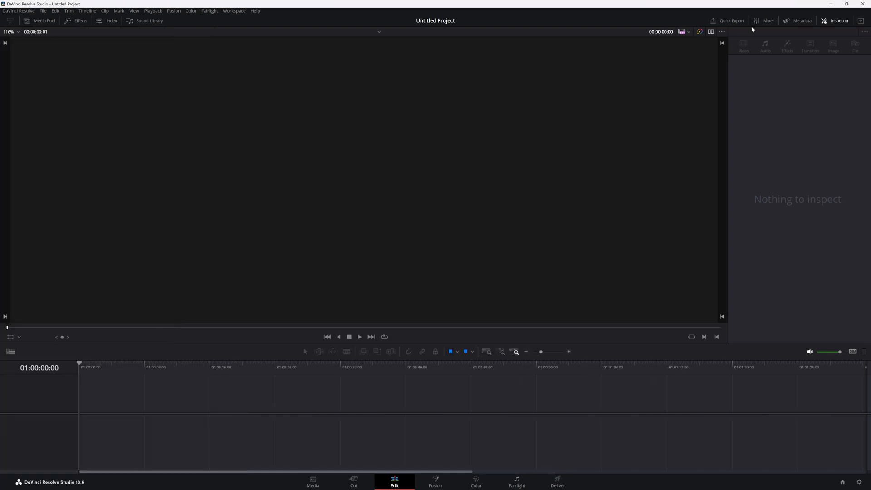
left_click(803, 21)
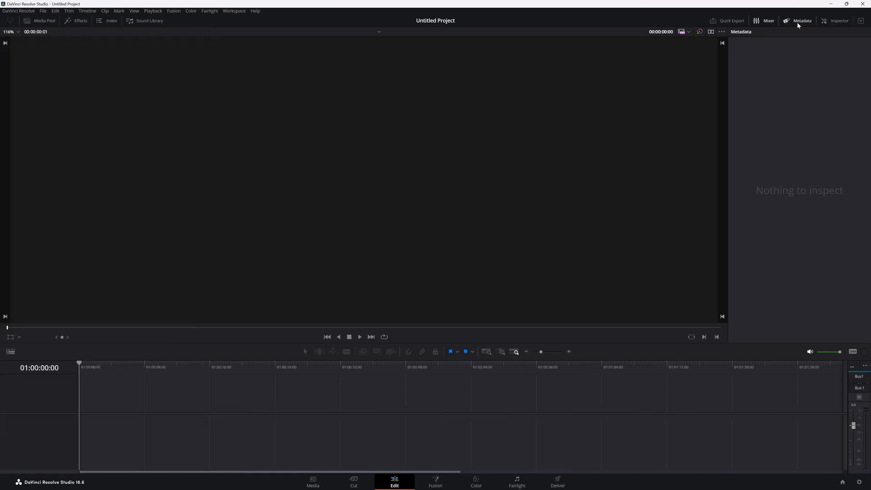
left_click(802, 21)
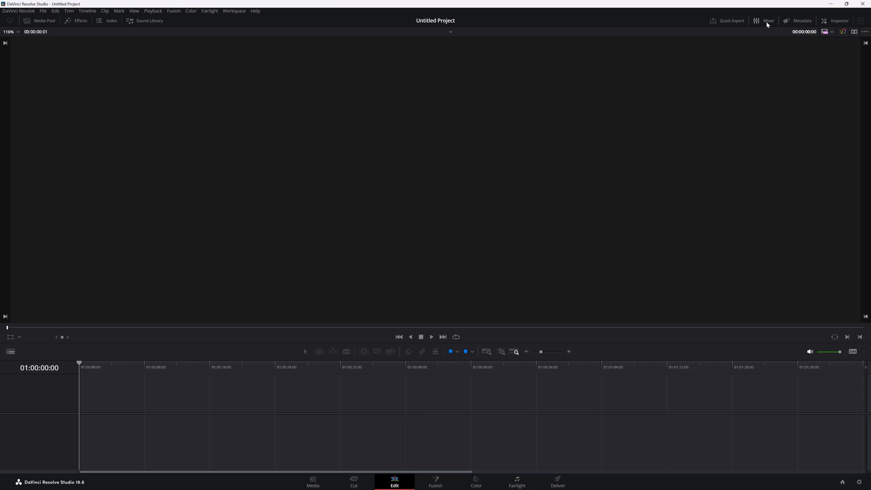
left_click(837, 20)
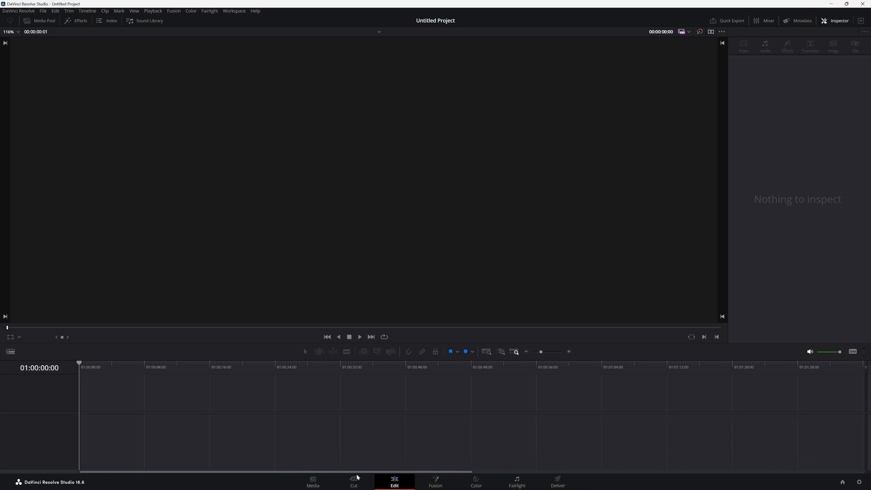
Visit the Cut, Fusion, Color, Fairlight and Deliver pages in turn, returning to Color.
left_click(353, 481)
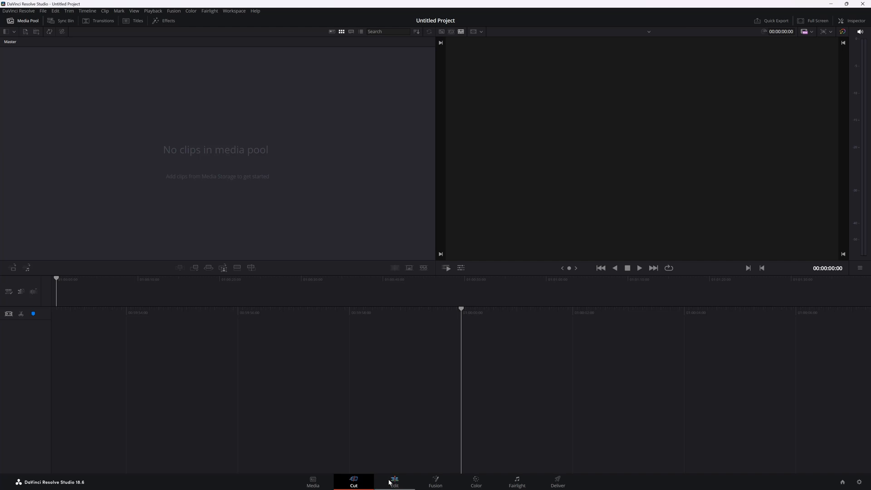
left_click(434, 480)
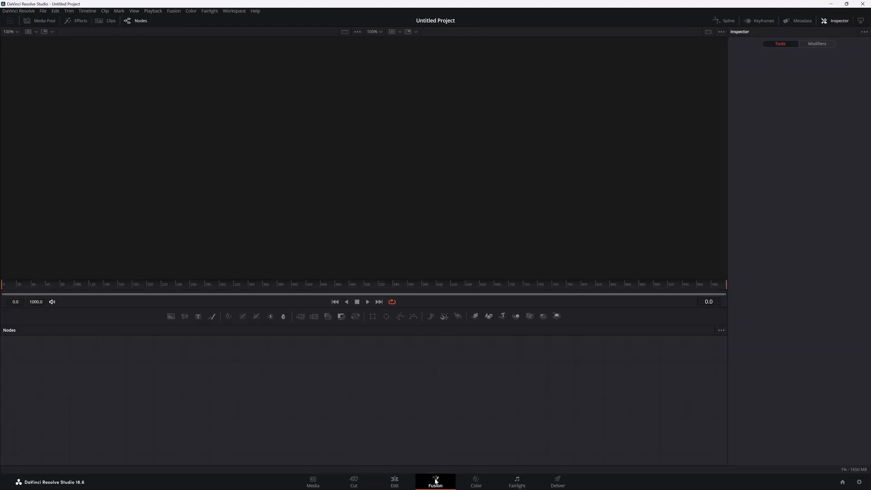
left_click(474, 481)
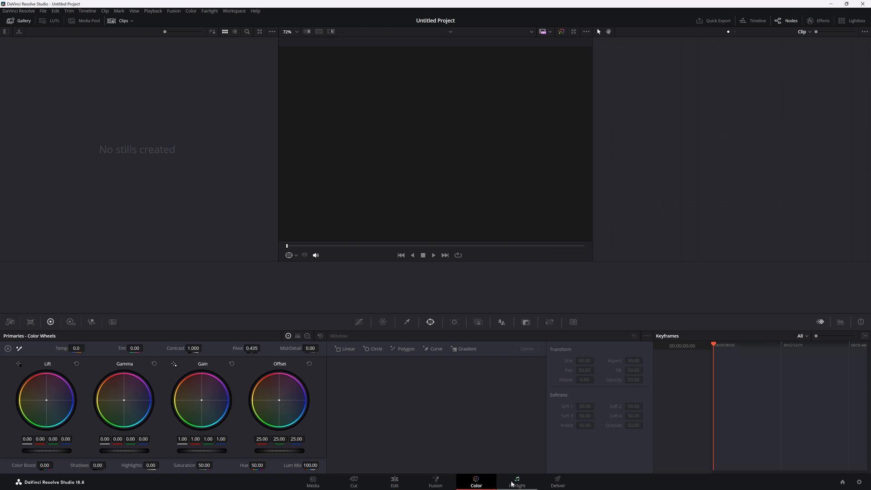
left_click(516, 481)
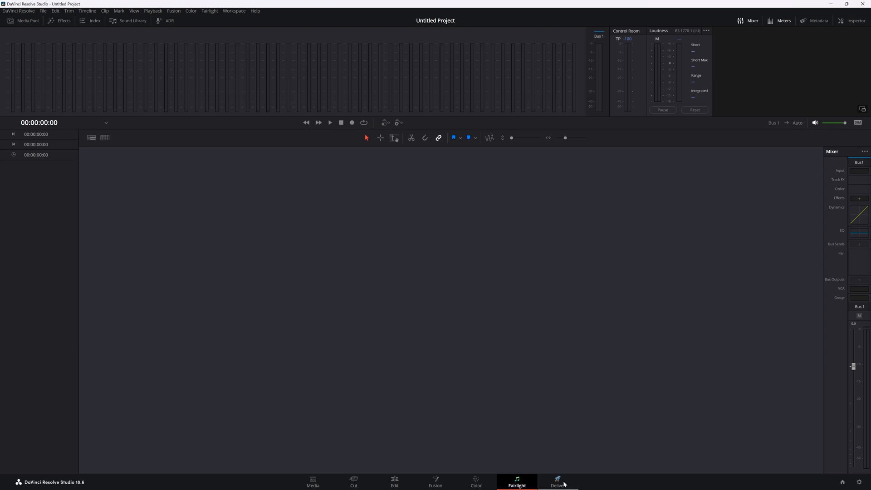
left_click(557, 481)
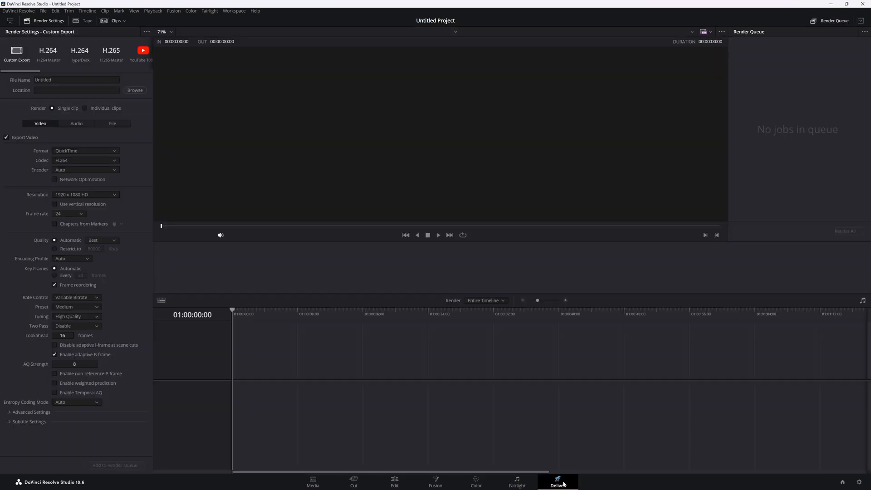
left_click(474, 481)
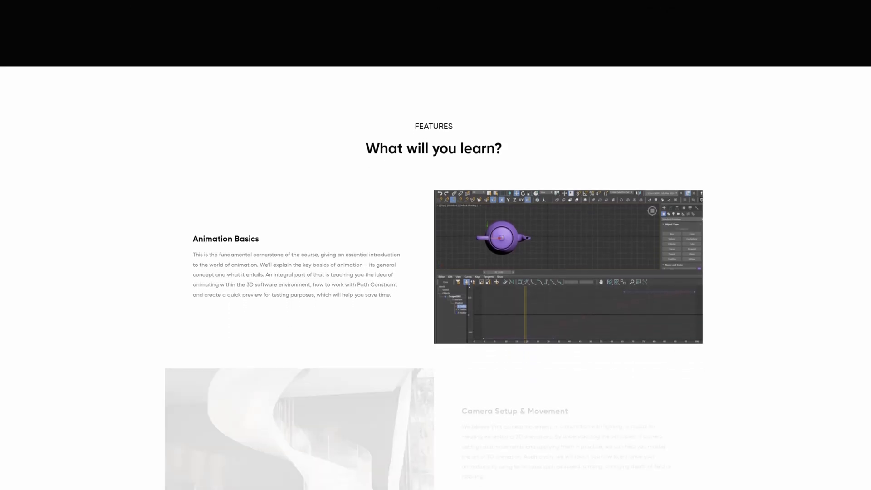
Scroll the course features from Animation Basics down to Tree & Plant Animations.
scroll("down", 3)
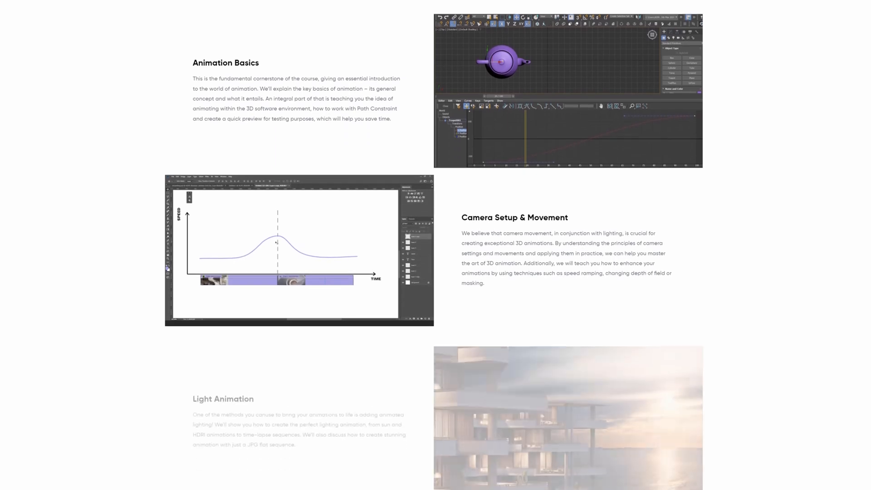
scroll("down", 3)
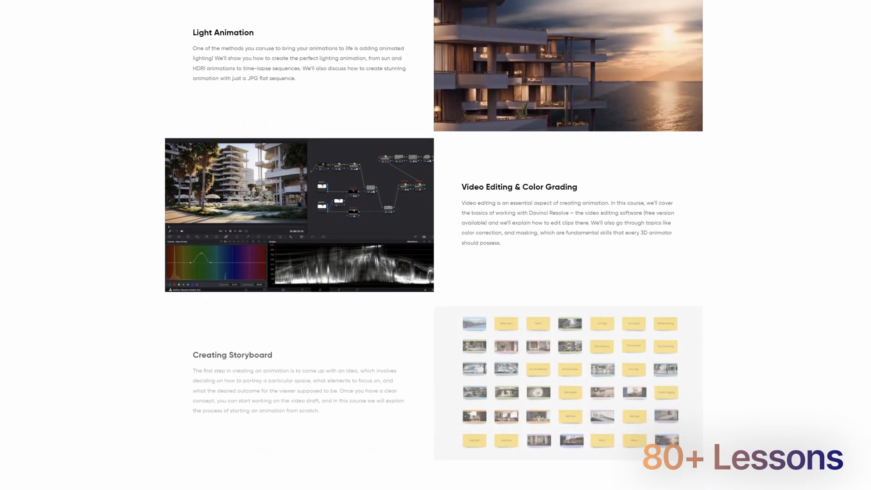
scroll("down", 3)
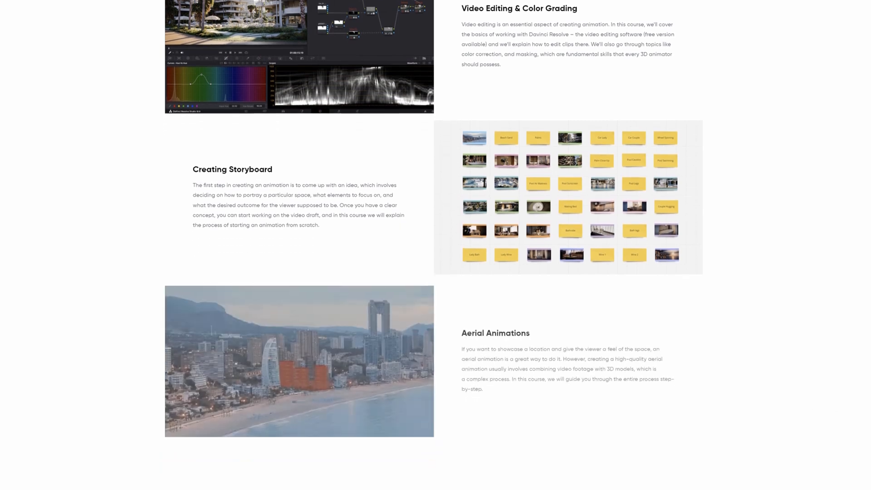
scroll("down", 3)
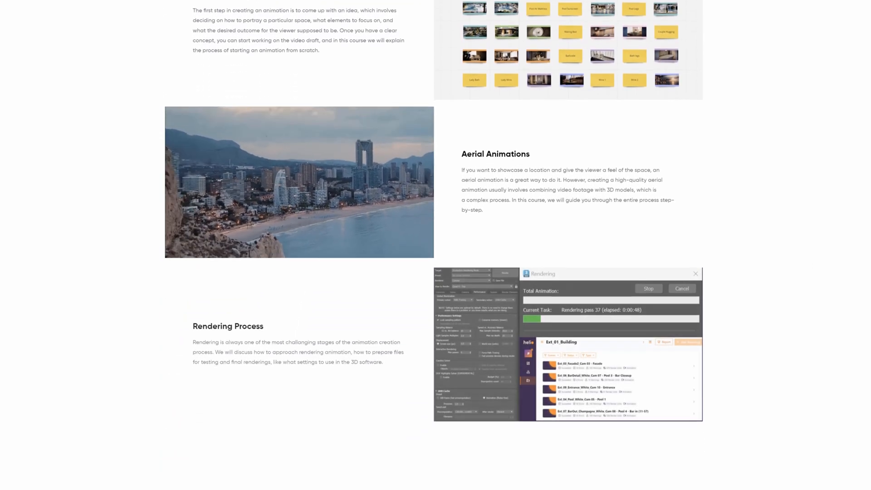
scroll("down", 3)
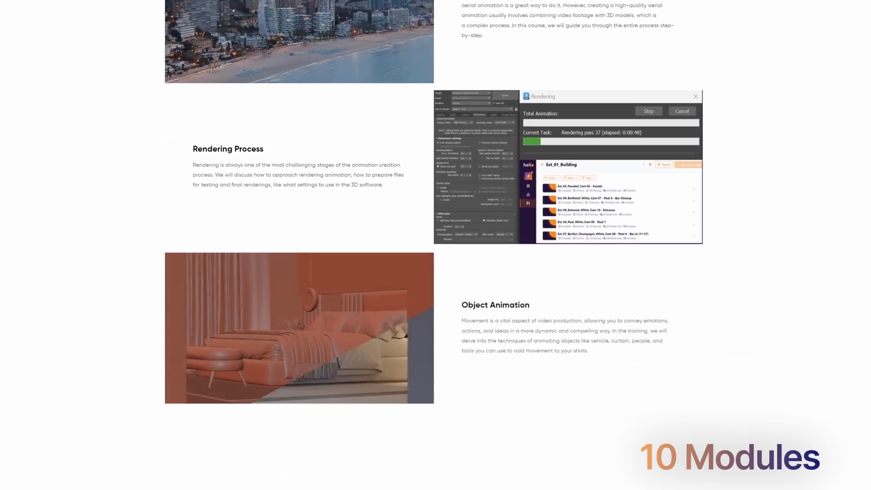
scroll("down", 3)
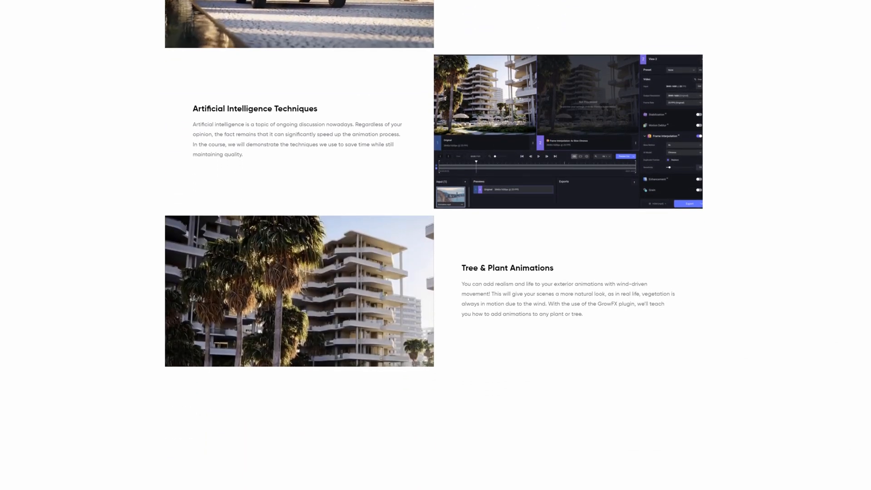
scroll("down", 3)
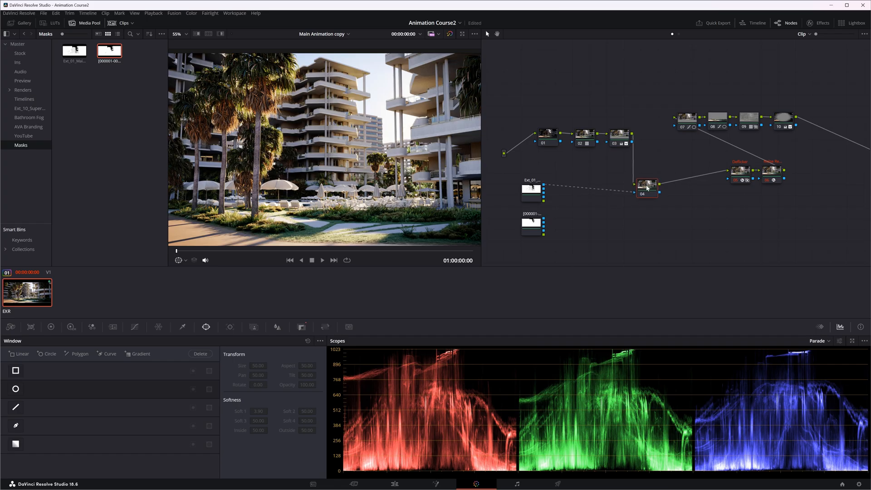
Search the Color page Effects library for 'invert' to add Invert Color on node 04's mask input.
left_click(646, 184)
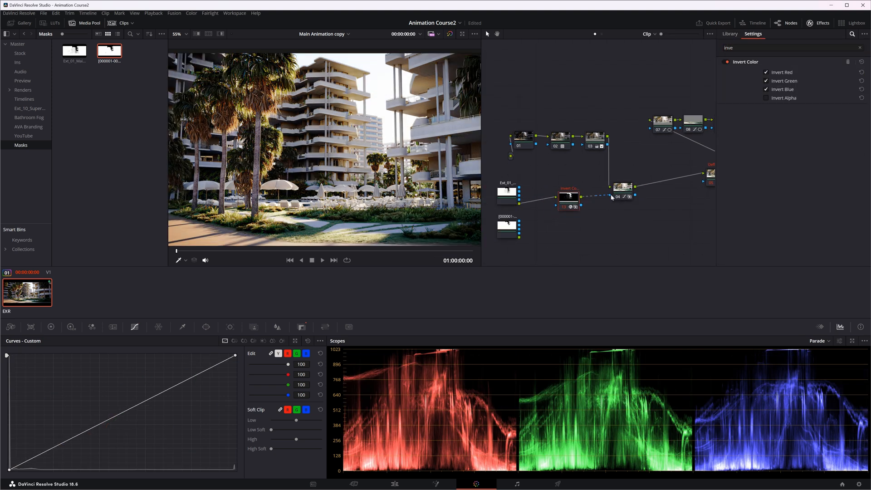
left_click(729, 33)
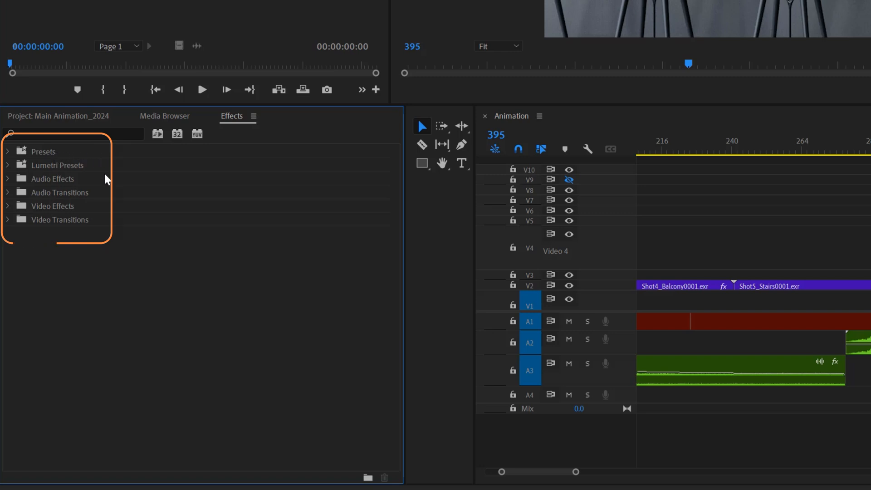
Expand Video Transitions to reveal groups such as Dissolve, Iris and Wipe, then another effects folder.
left_click(8, 220)
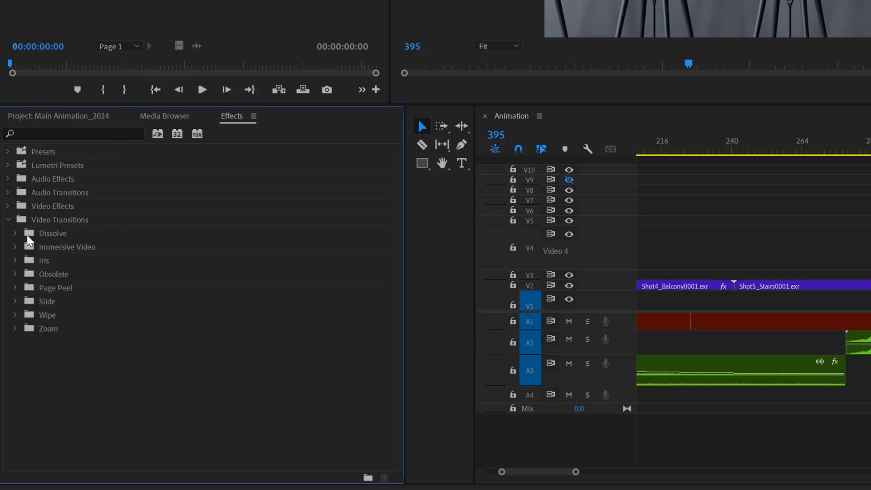
left_click(16, 233)
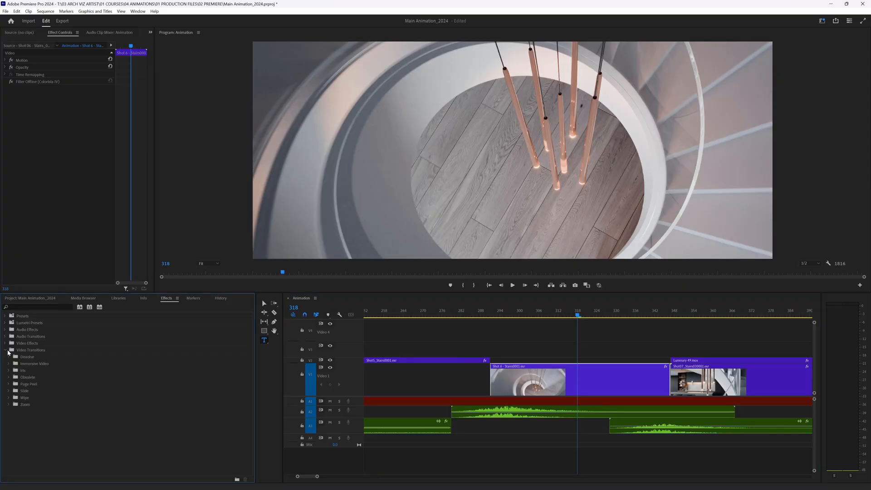
left_click(8, 356)
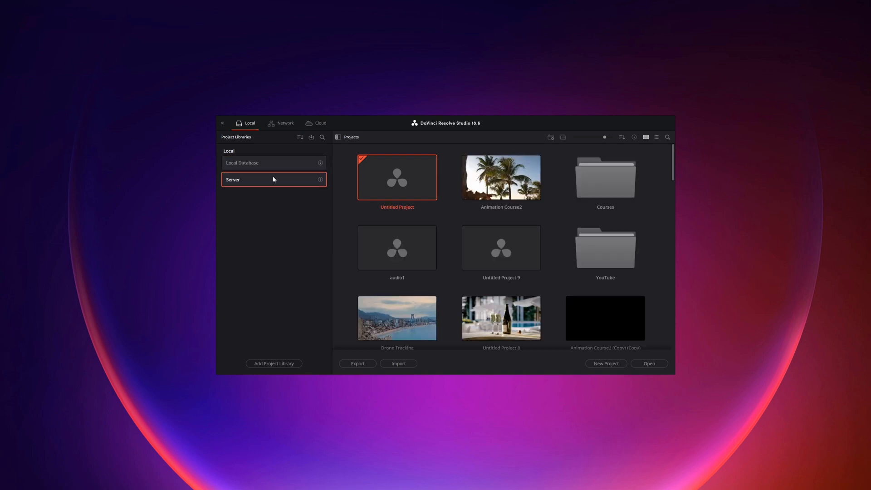
Switch the Project Manager from Local Database to the Server project library.
left_click(273, 363)
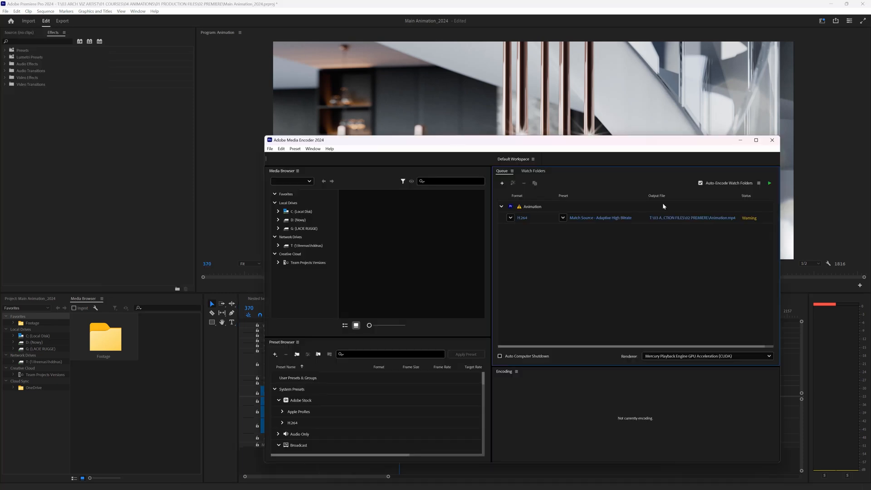
Check the queued H.264 Match Source - Adaptive High Bitrate job for the Animation sequence.
left_click(769, 182)
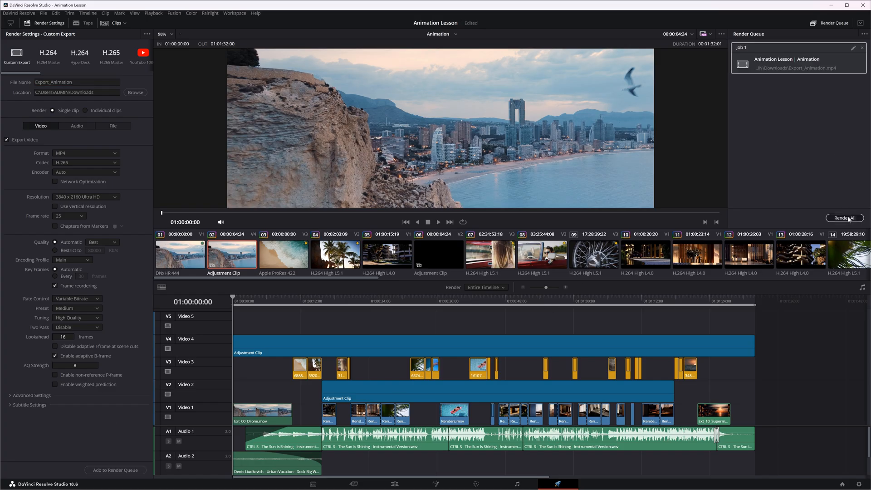
Render All to start the queued Animation Lesson H.265 MP4 export.
left_click(845, 216)
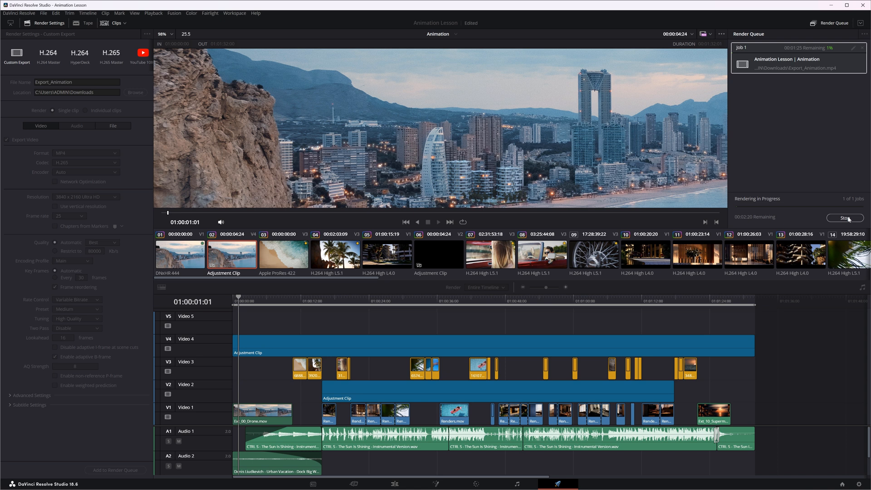